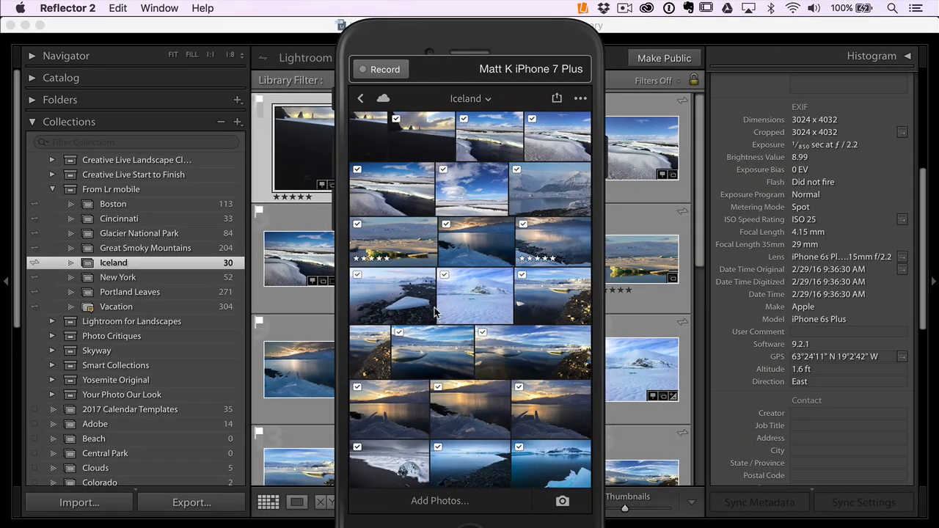
Scroll through the phone photos in the Iceland collection in Lightroom mobile
{"action": "scroll", "scroll_direction": "down", "scroll_amount": 3}
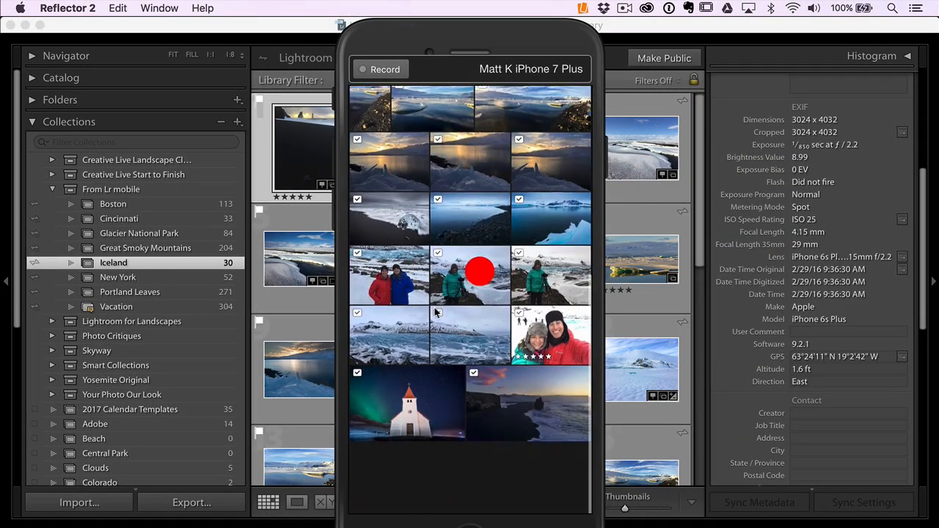
{"action": "scroll", "scroll_direction": "down", "scroll_amount": 3}
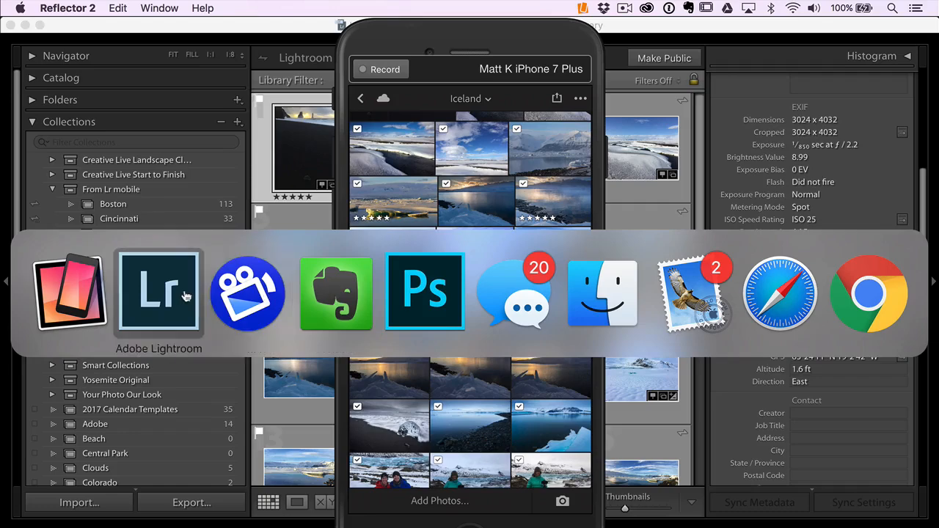
Bring desktop Lightroom forward and scroll the 30-photo Iceland collection under From Lr mobile
{"action": "left_click", "coordinate": [158, 291]}
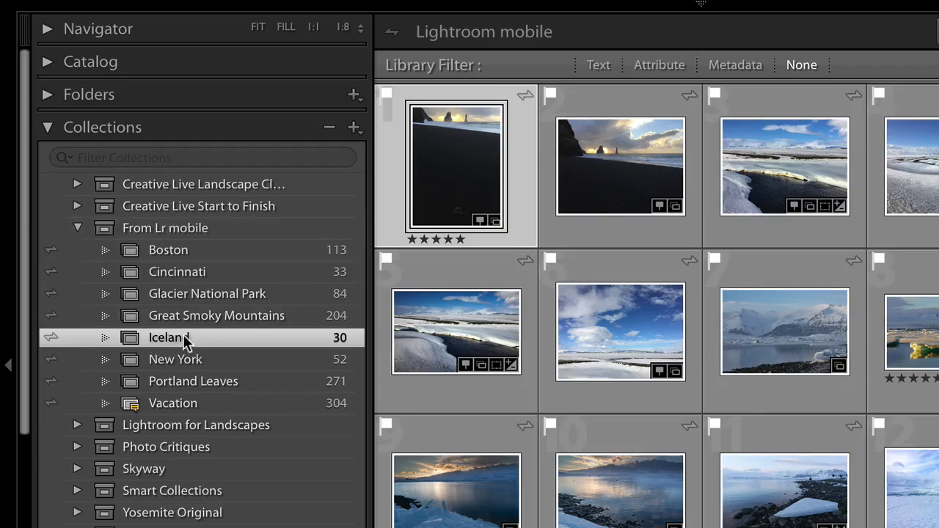
{"action": "mouse_move", "coordinate": [193, 338]}
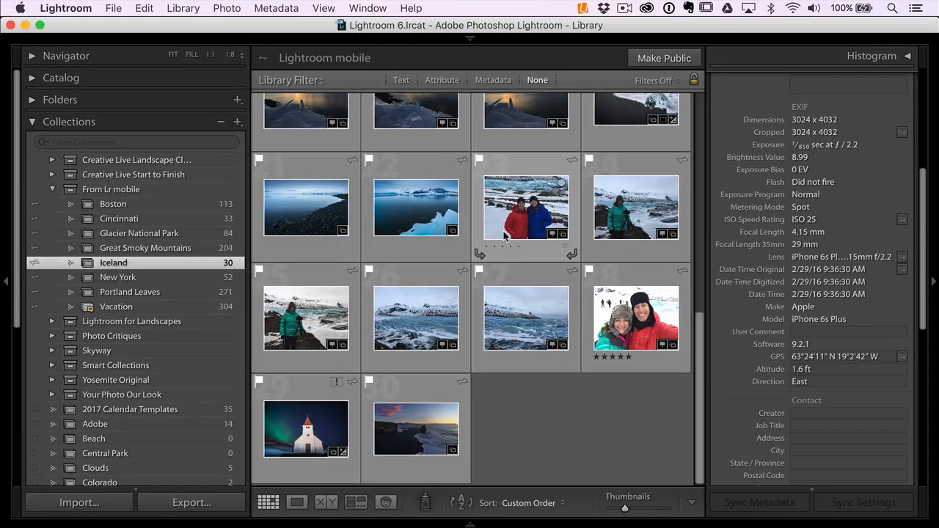
{"action": "scroll", "scroll_direction": "down", "scroll_amount": 3}
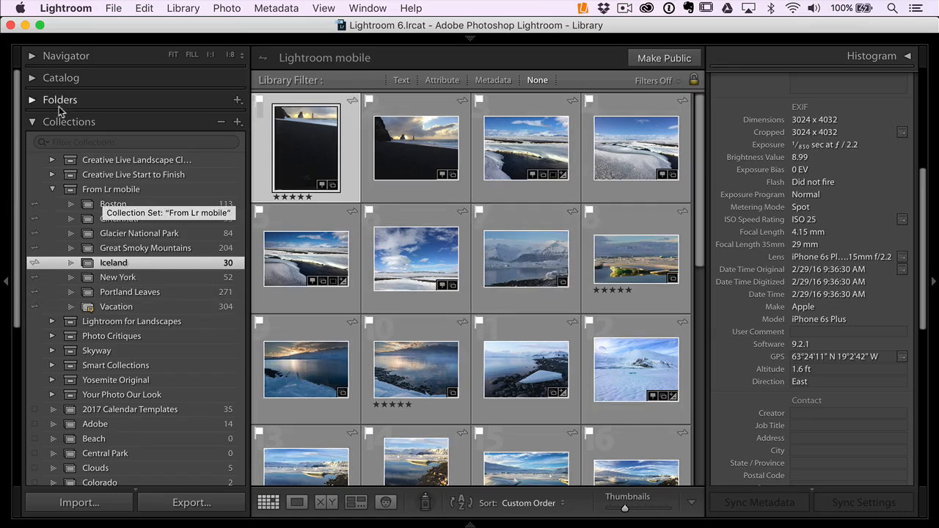
Open the 47-photo Iceland folder under Pictures and open a waterfall photo
{"action": "left_click", "coordinate": [32, 99]}
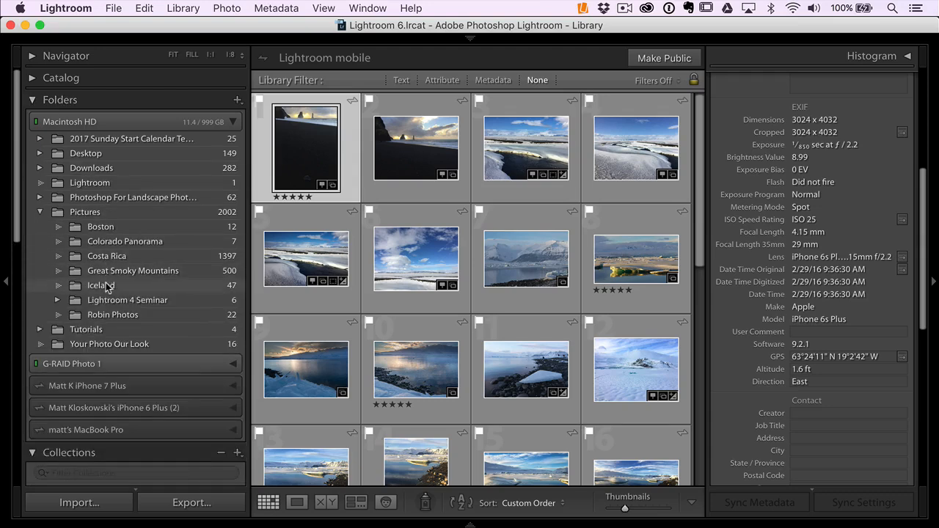
{"action": "left_click", "coordinate": [101, 285]}
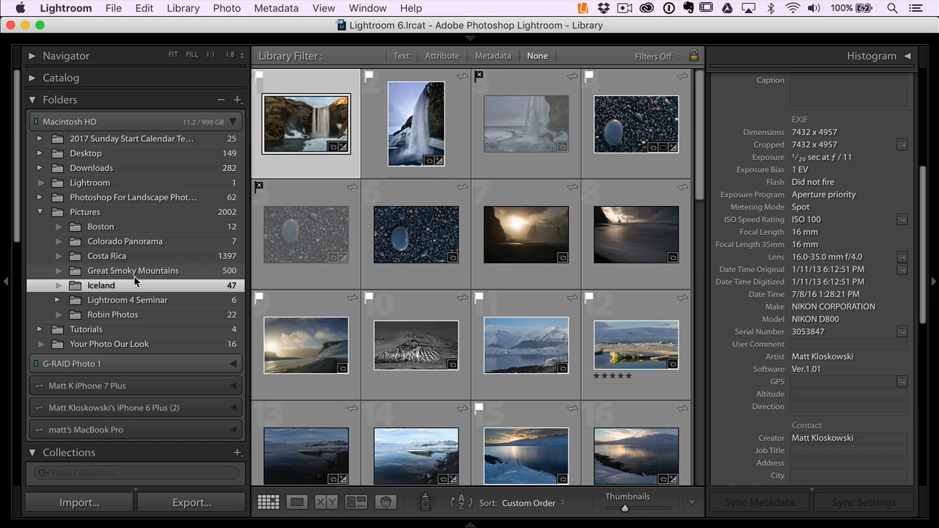
{"action": "double_click", "coordinate": [306, 124]}
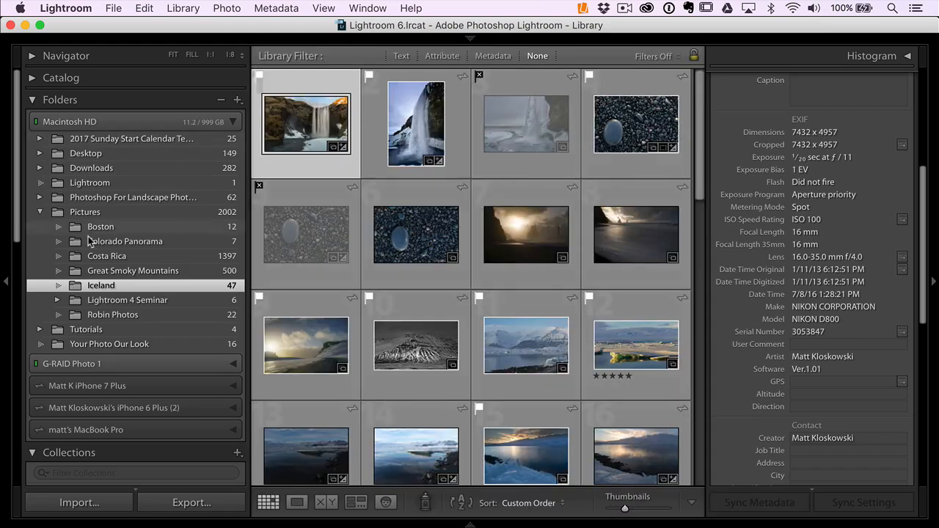
Add the waterfall photo to the Iceland collection and confirm it now holds 31 photos
{"action": "left_click", "coordinate": [69, 86]}
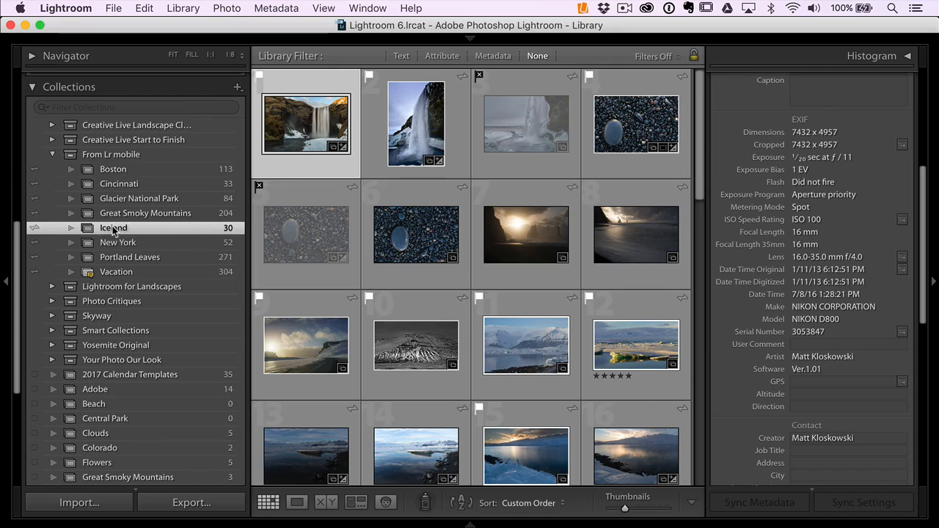
{"action": "left_click", "coordinate": [114, 228]}
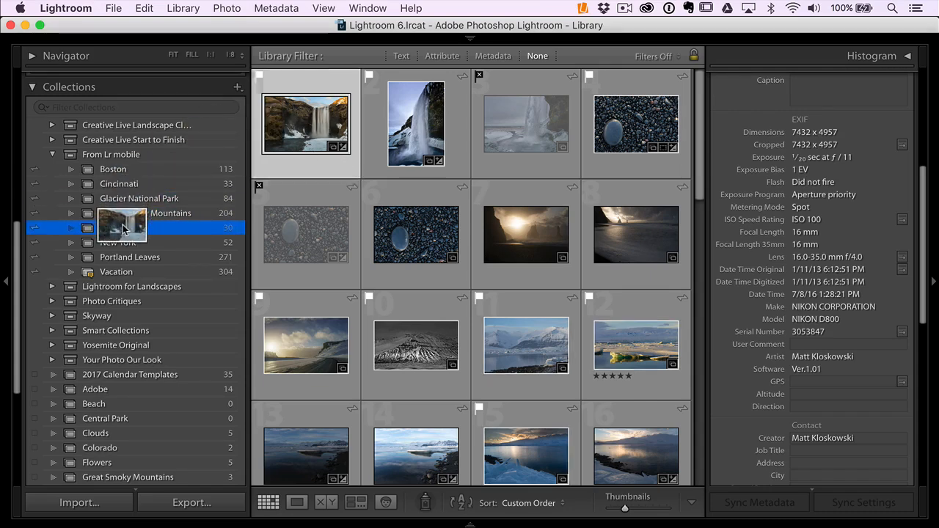
{"action": "left_click", "coordinate": [113, 227]}
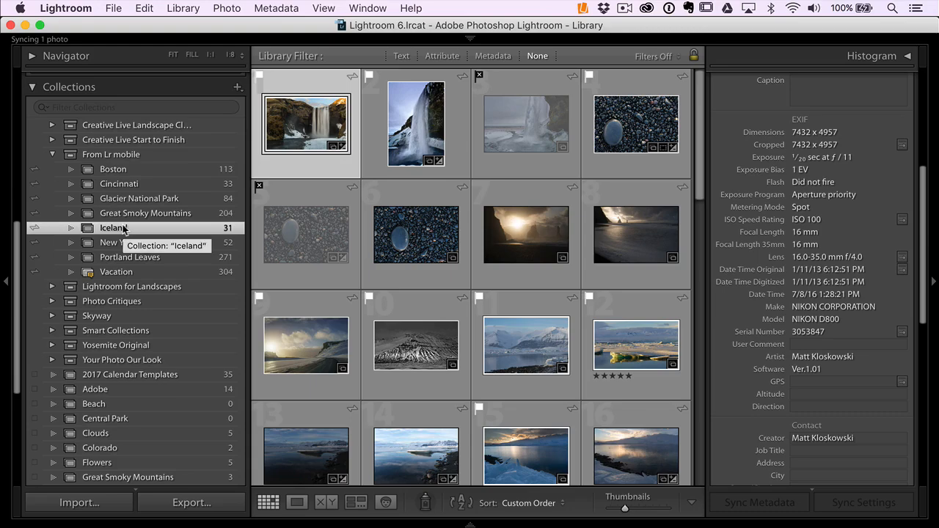
{"action": "left_click", "coordinate": [118, 243]}
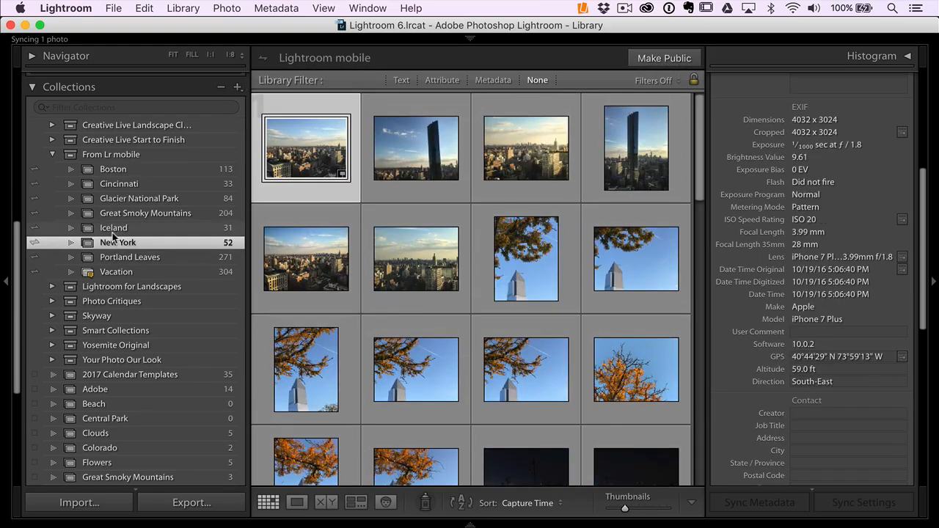
{"action": "left_click", "coordinate": [113, 227]}
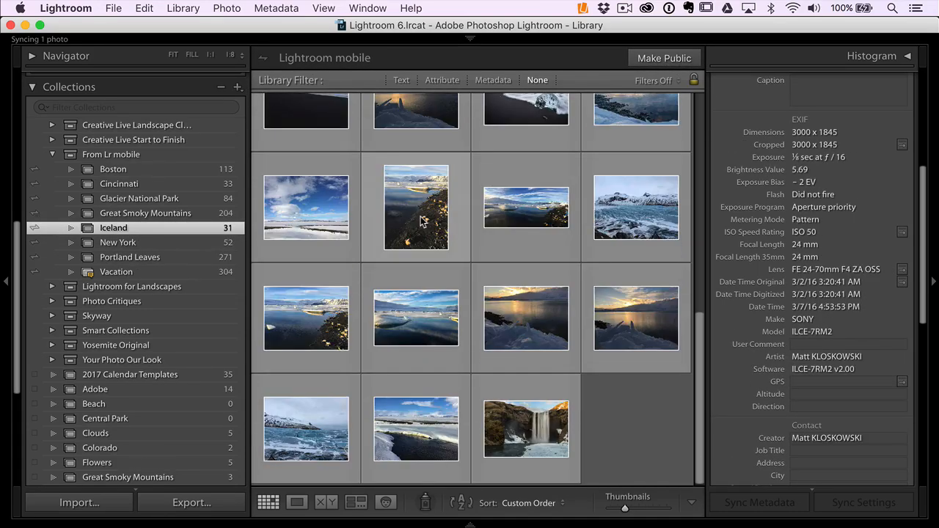
{"action": "double_click", "coordinate": [526, 429]}
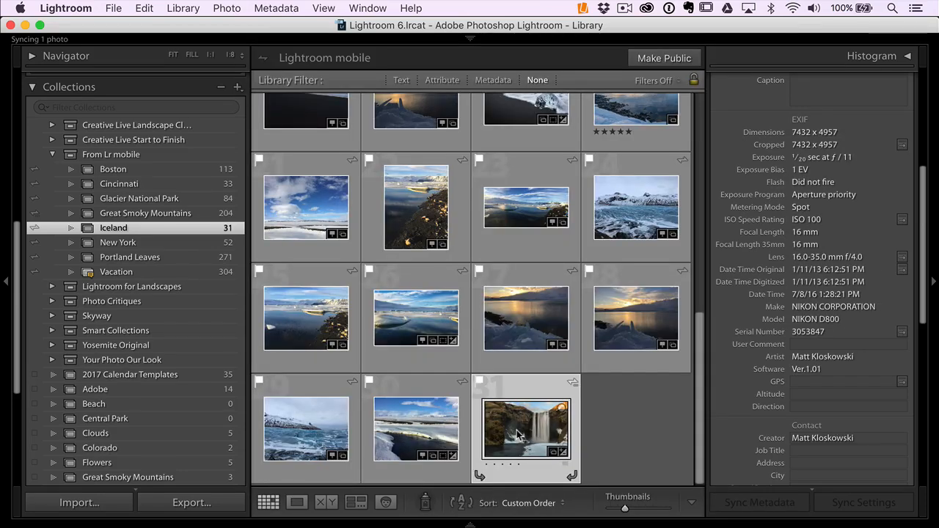
{"action": "mouse_move", "coordinate": [521, 433]}
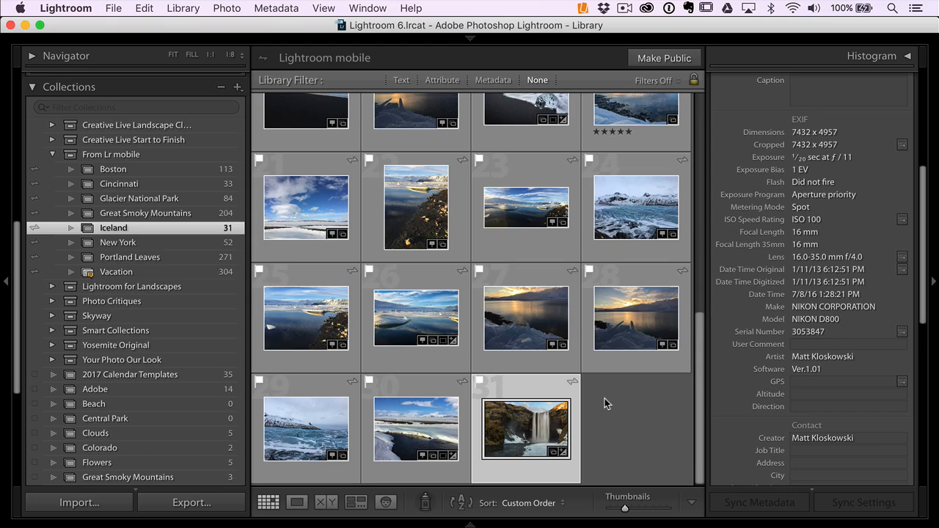
{"action": "mouse_move", "coordinate": [257, 263]}
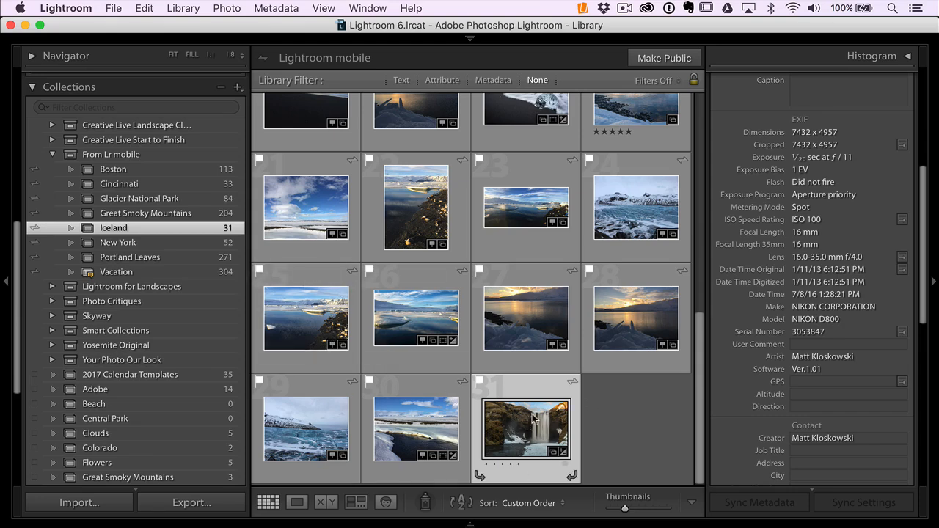
{"action": "mouse_move", "coordinate": [532, 418]}
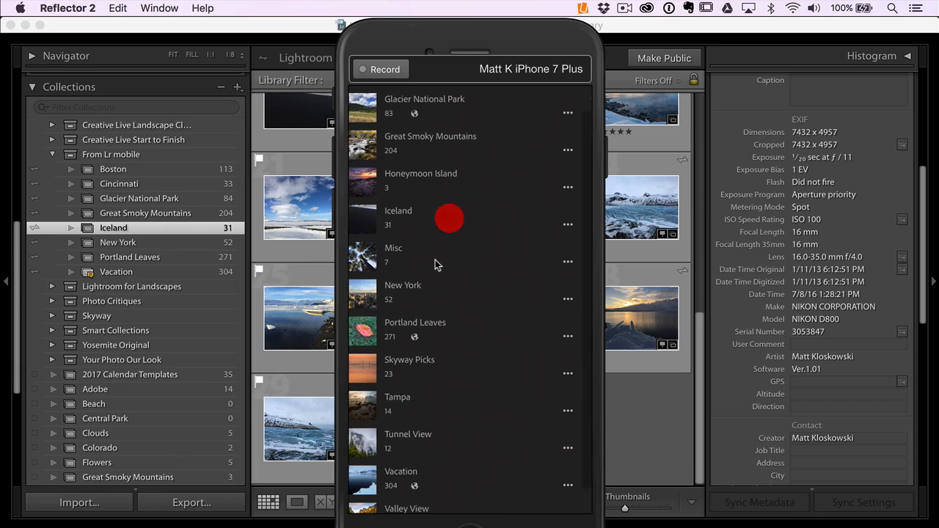
On the phone, open the 31-photo Iceland collection and view the synced waterfall photo
{"action": "left_click", "coordinate": [399, 220]}
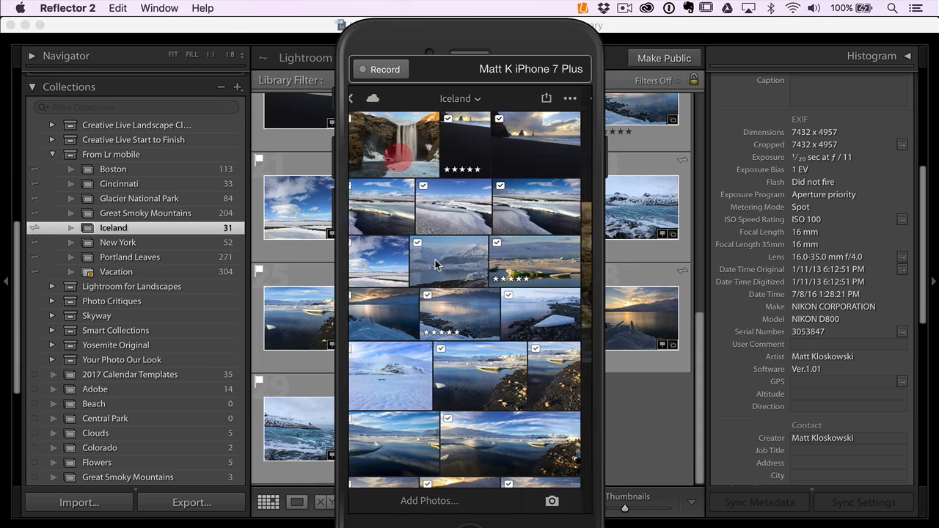
{"action": "left_click", "coordinate": [394, 144]}
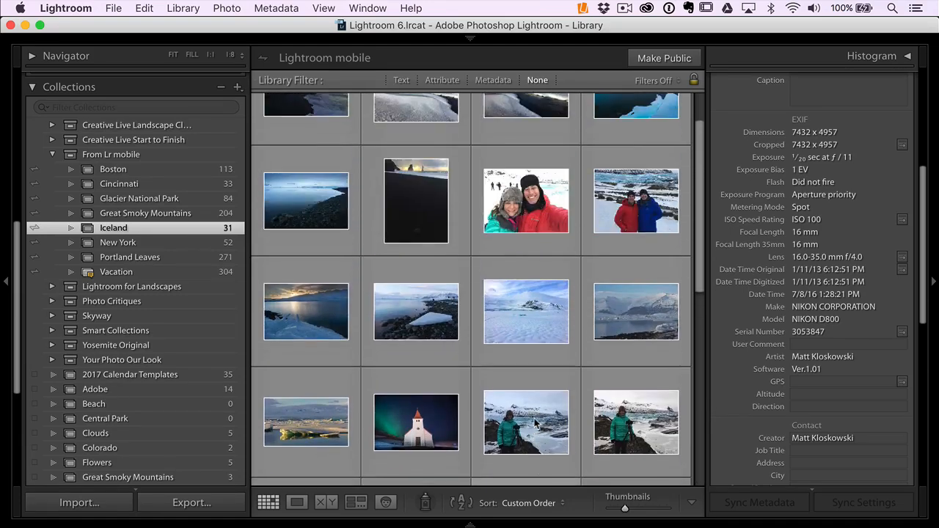
{"action": "scroll", "scroll_direction": "down", "scroll_amount": 3}
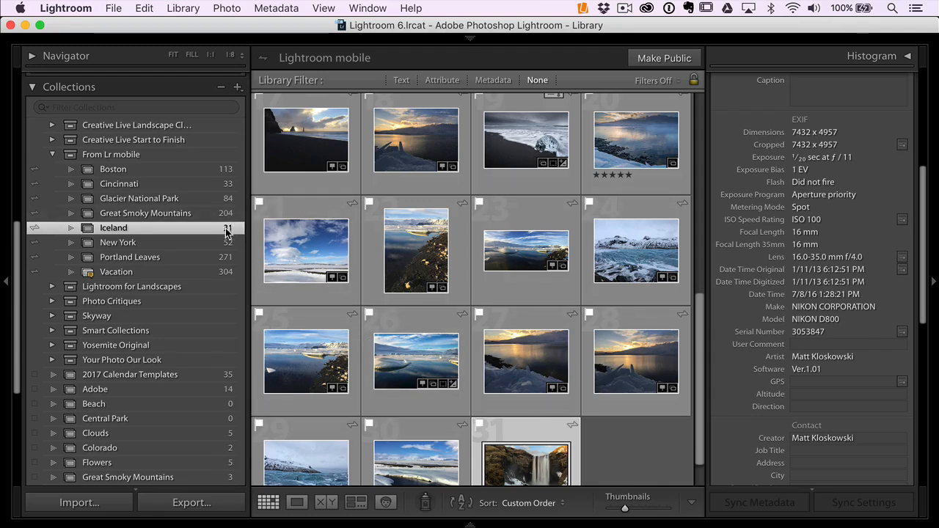
{"action": "mouse_move", "coordinate": [416, 285]}
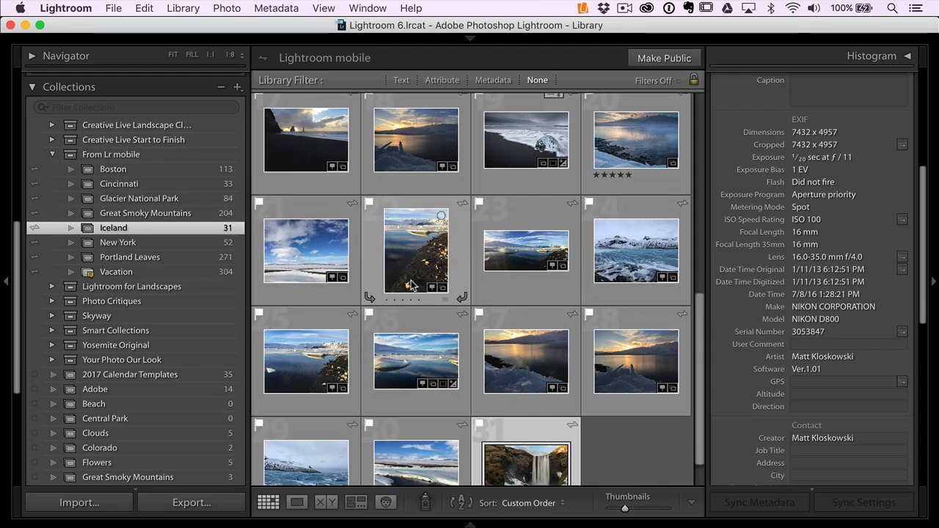